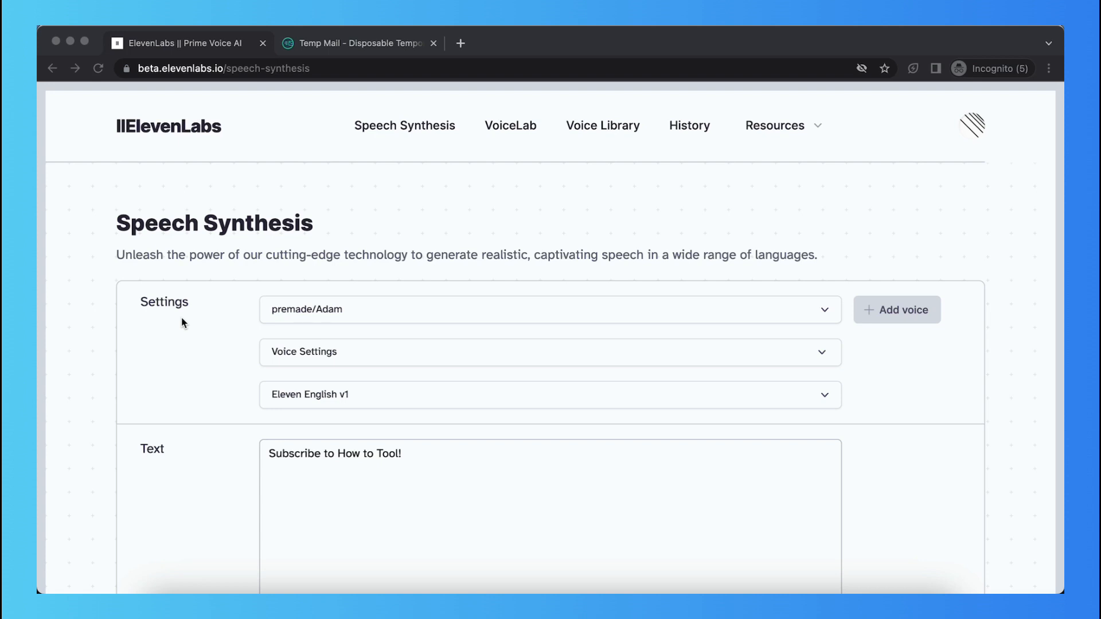
pyautogui.moveTo(39, 217)
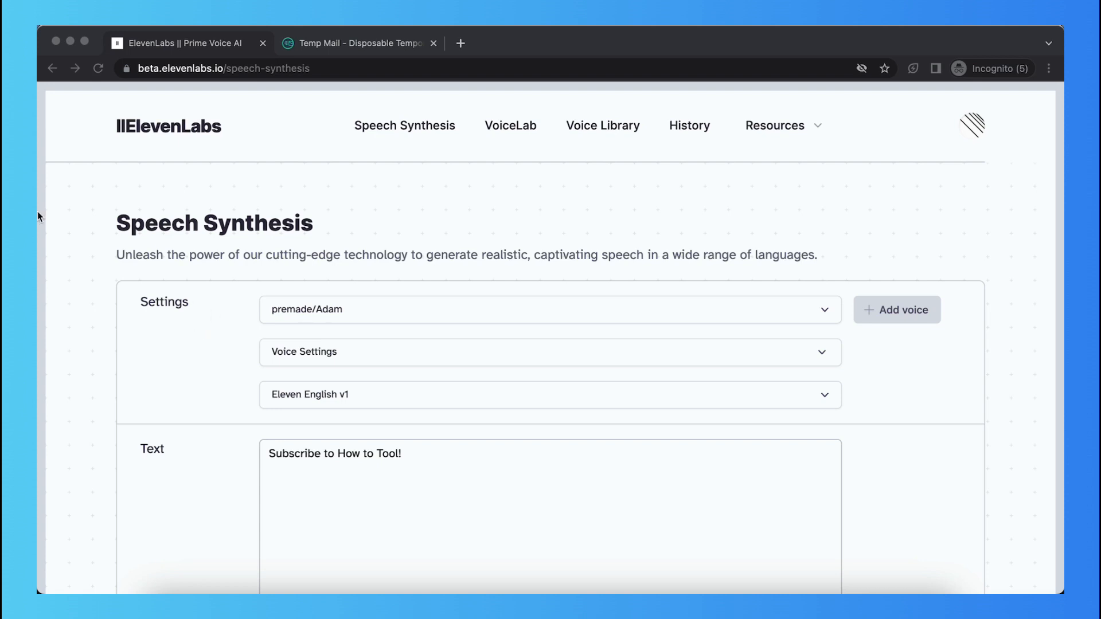
# Place the cursor in the Text box before 'Subscribe to How to Tool!' to start the bracket.
pyautogui.scroll(-3)
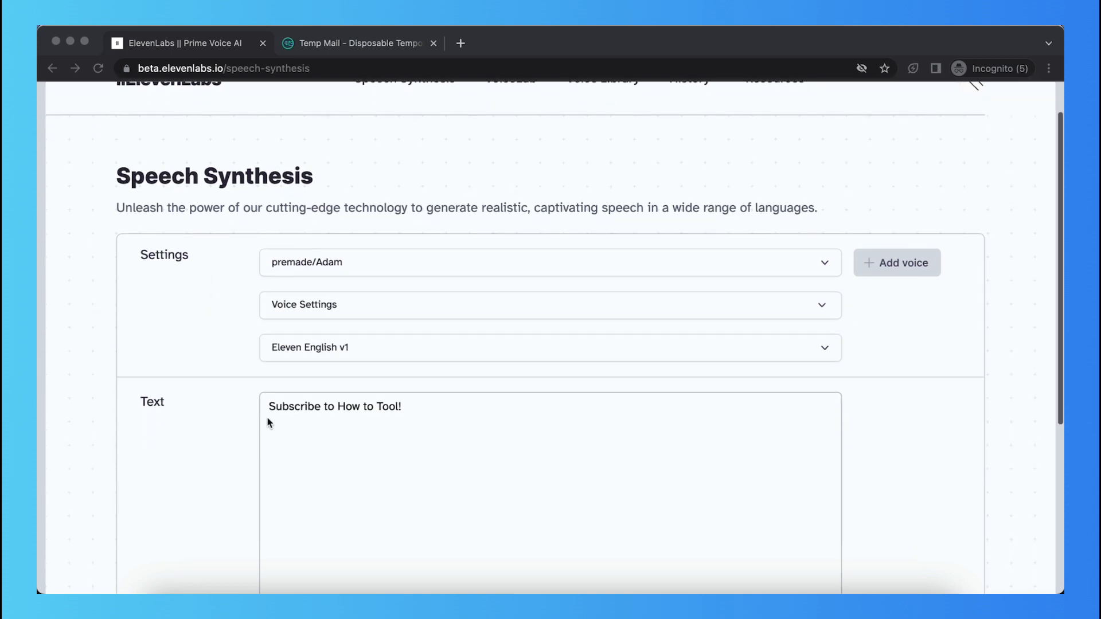
pyautogui.doubleClick(335, 408)
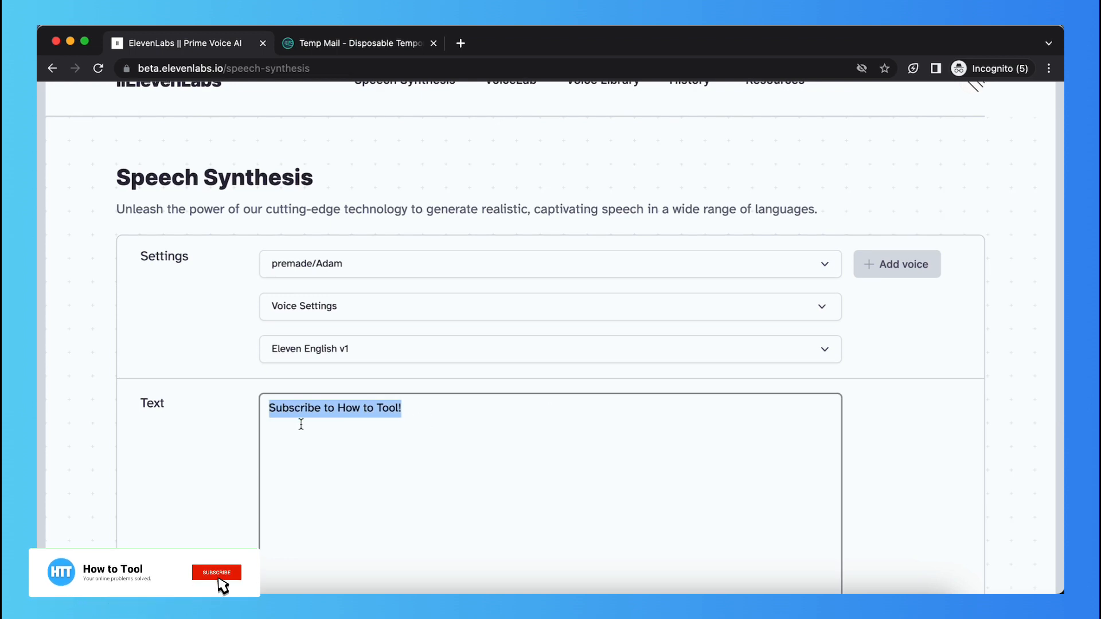
pyautogui.scroll(-3)
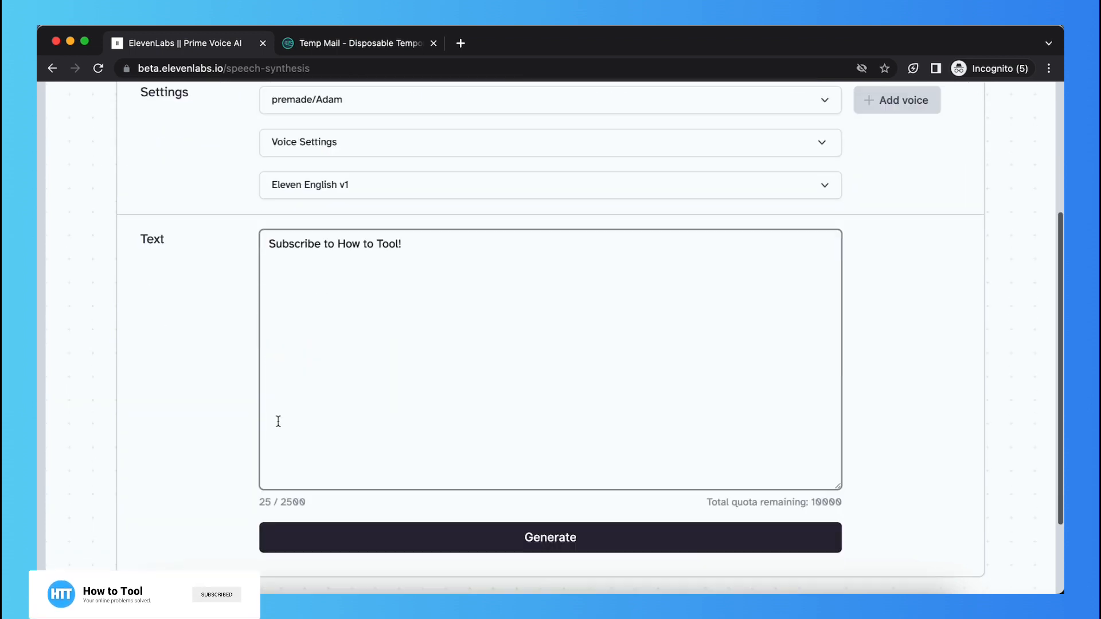
pyautogui.scroll(3)
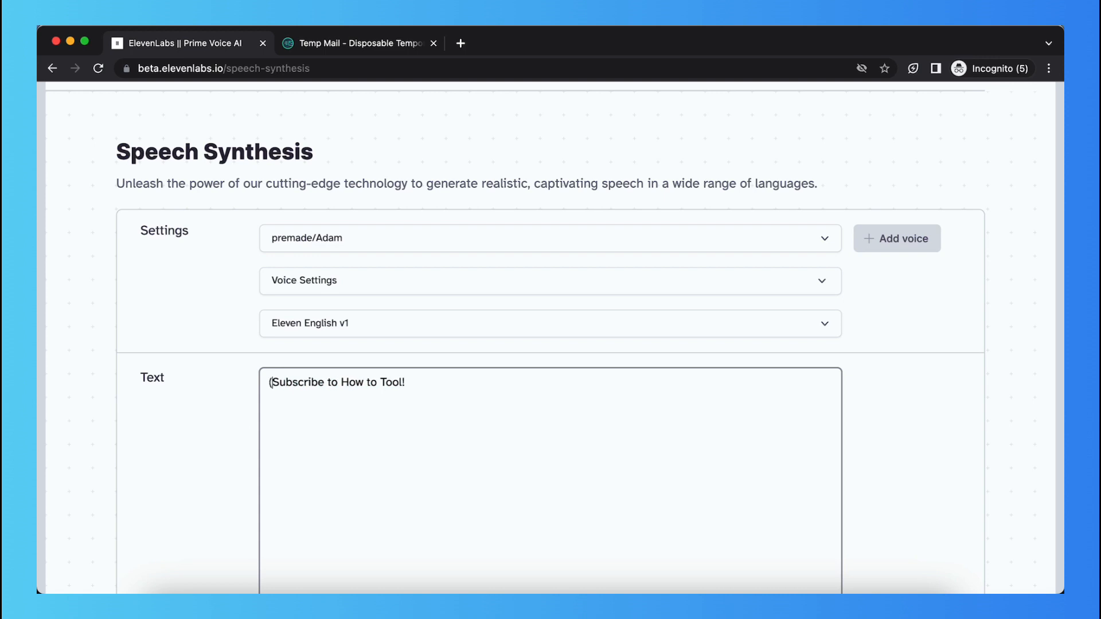
# Begin the whisper cue inside the parenthesis ahead of 'Subscribe to How to Tool!'.
pyautogui.write('whisper)')
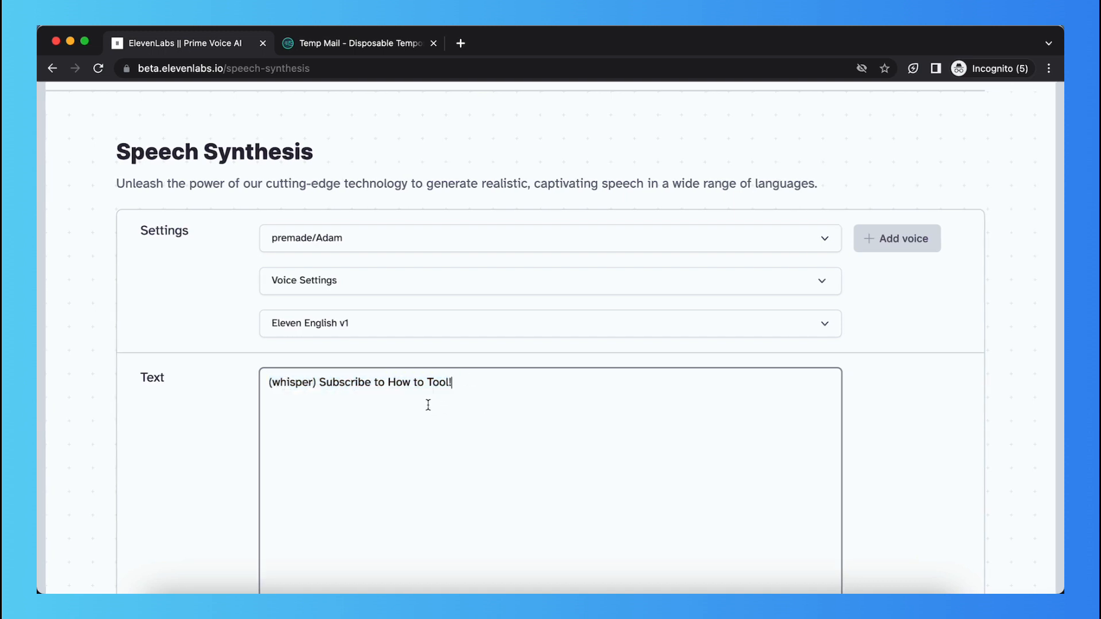
pyautogui.moveTo(295, 397)
pyautogui.write('ing ')
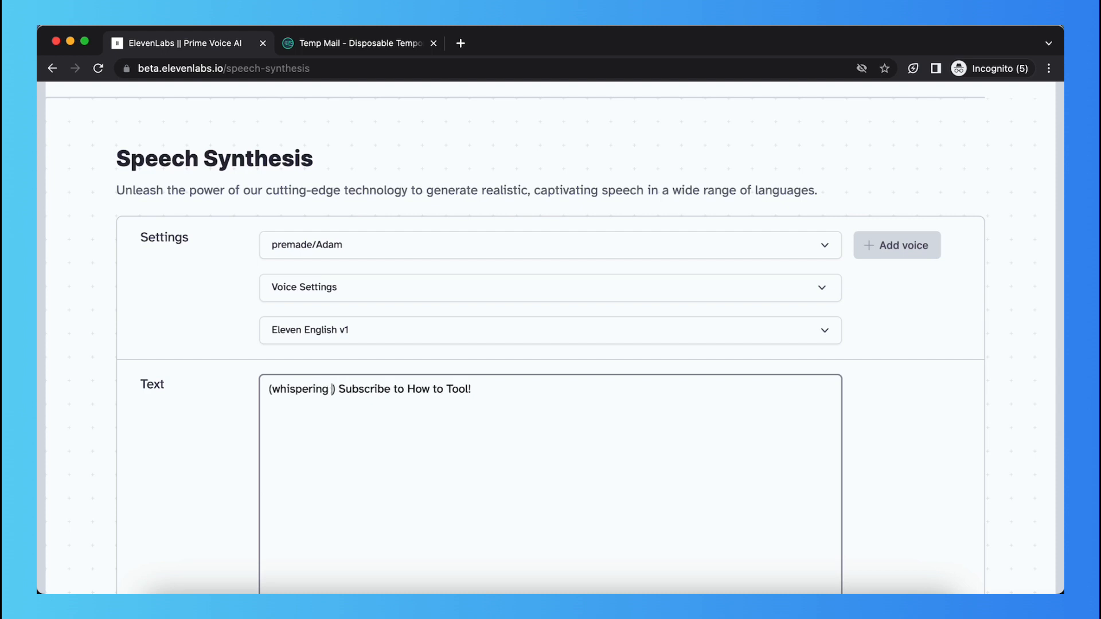
# Try extra words like 'angry' and 'terrif…' in the cue, then trim it back to '(whisper)'.
pyautogui.write('angry')
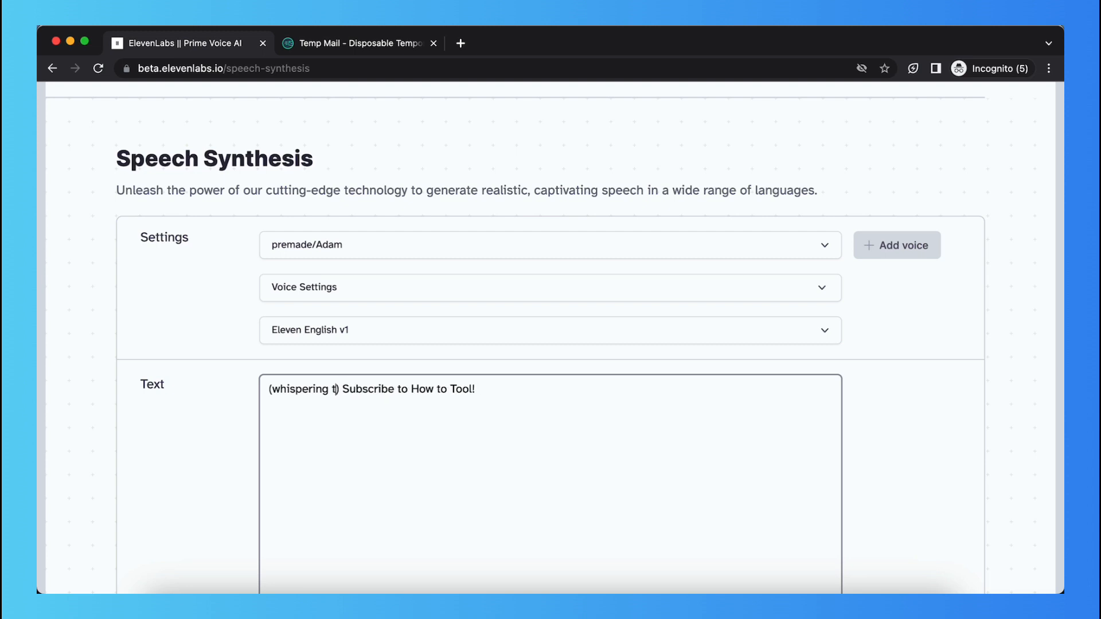
pyautogui.write('errif')
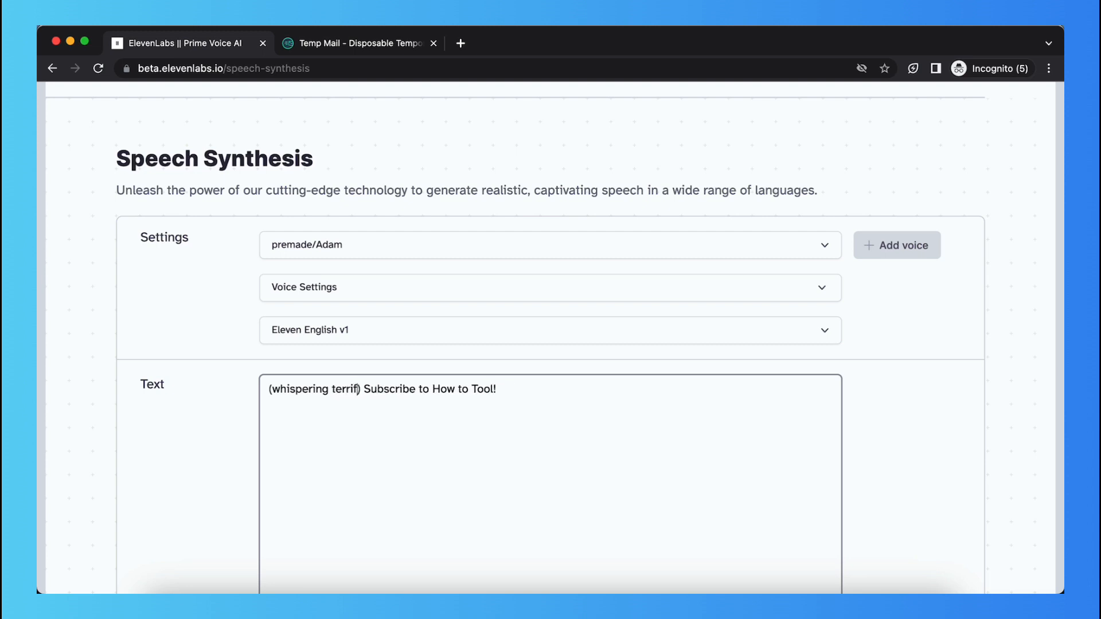
pyautogui.press('Backspace')
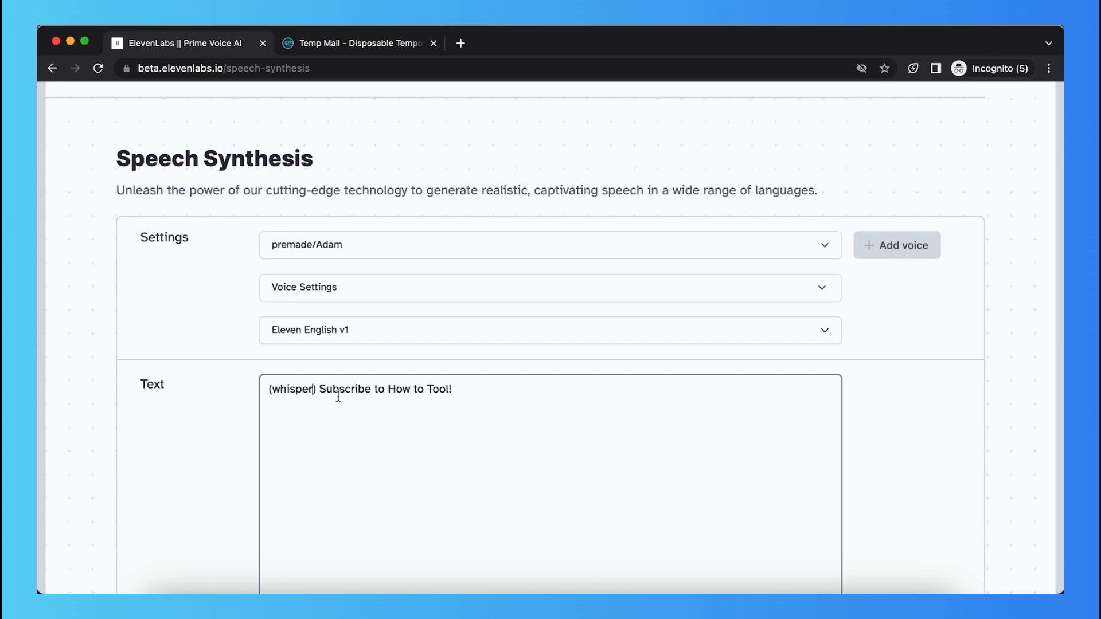
pyautogui.scroll(-3)
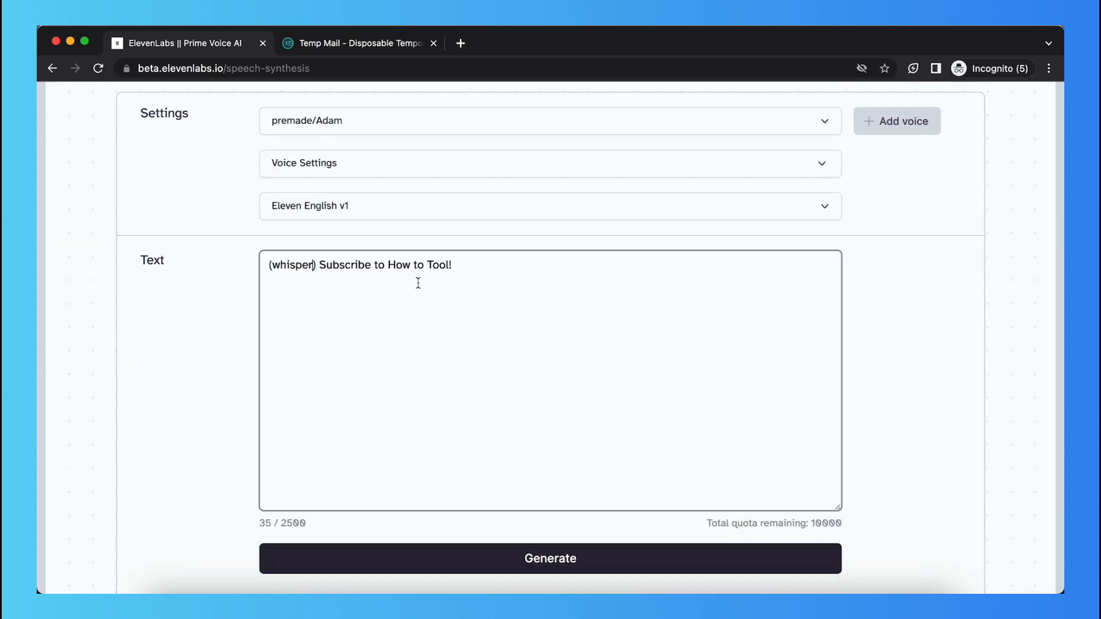
pyautogui.moveTo(455, 313)
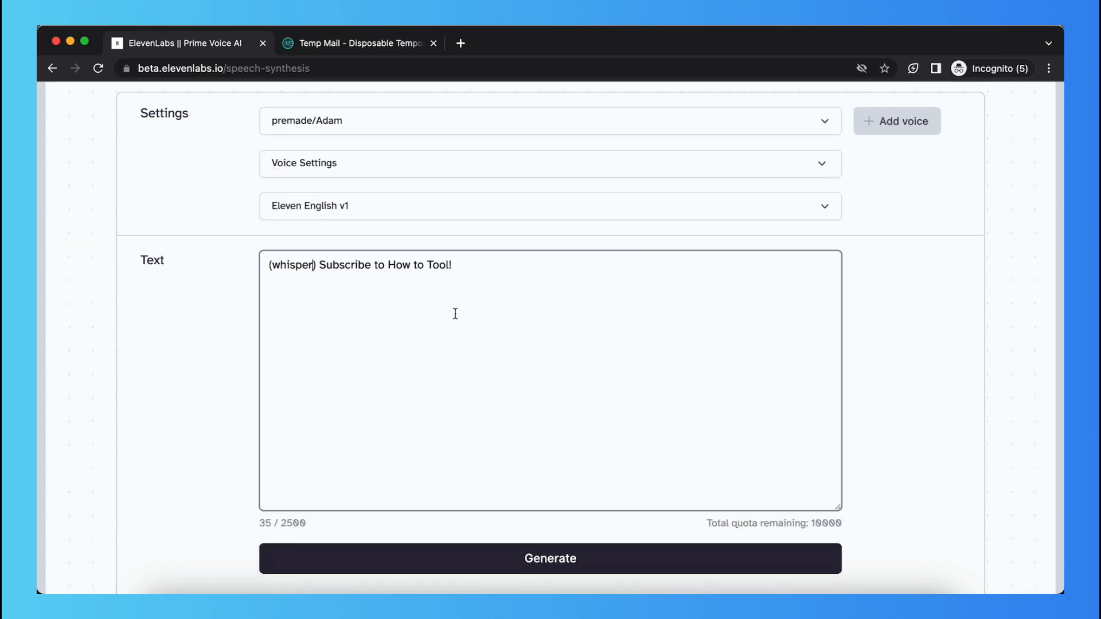
pyautogui.tripleClick(359, 265)
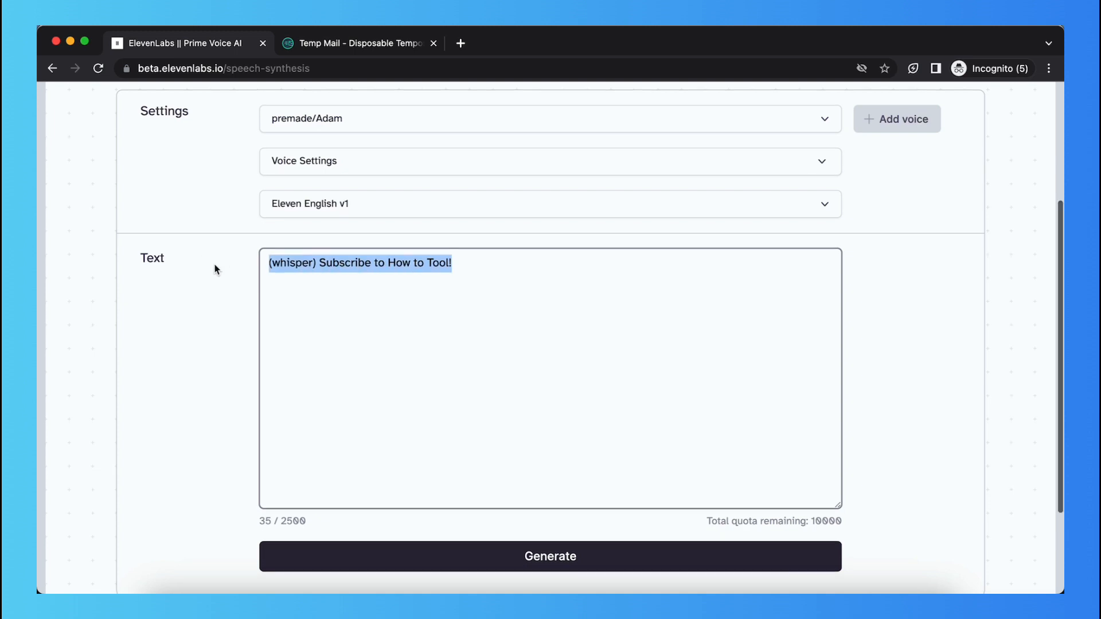
pyautogui.moveTo(321, 275)
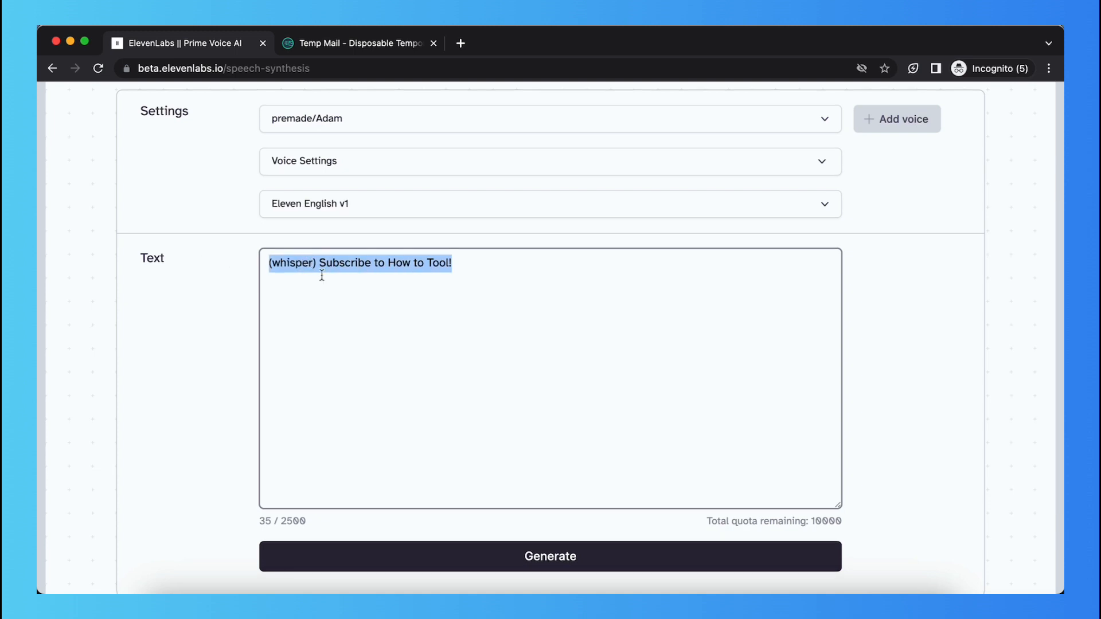
pyautogui.moveTo(273, 325)
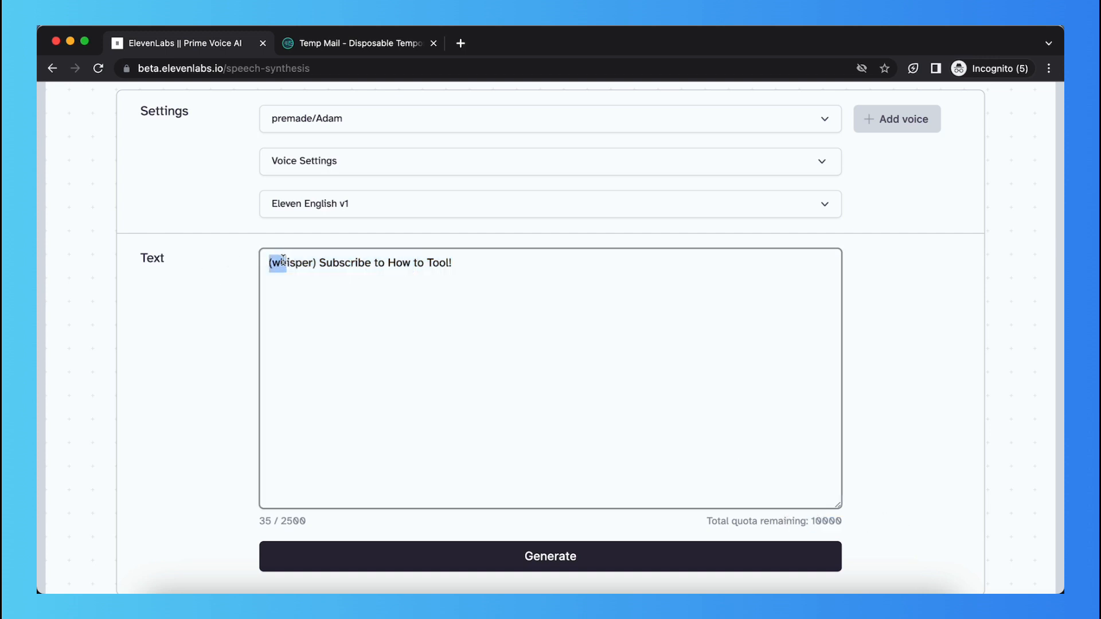
pyautogui.doubleClick(293, 263)
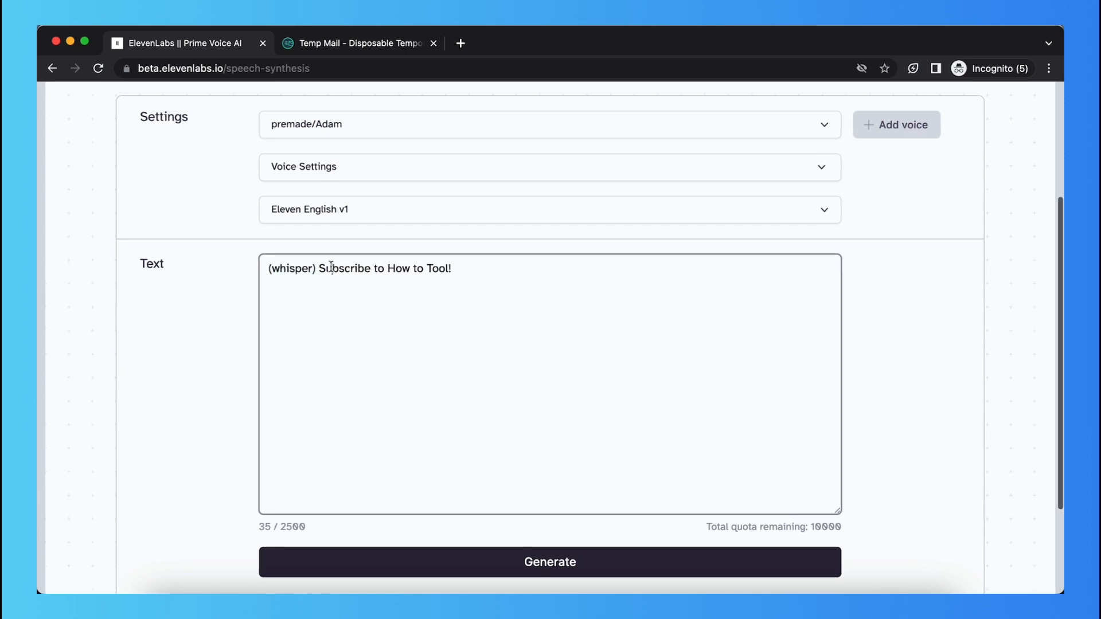
pyautogui.scroll(3)
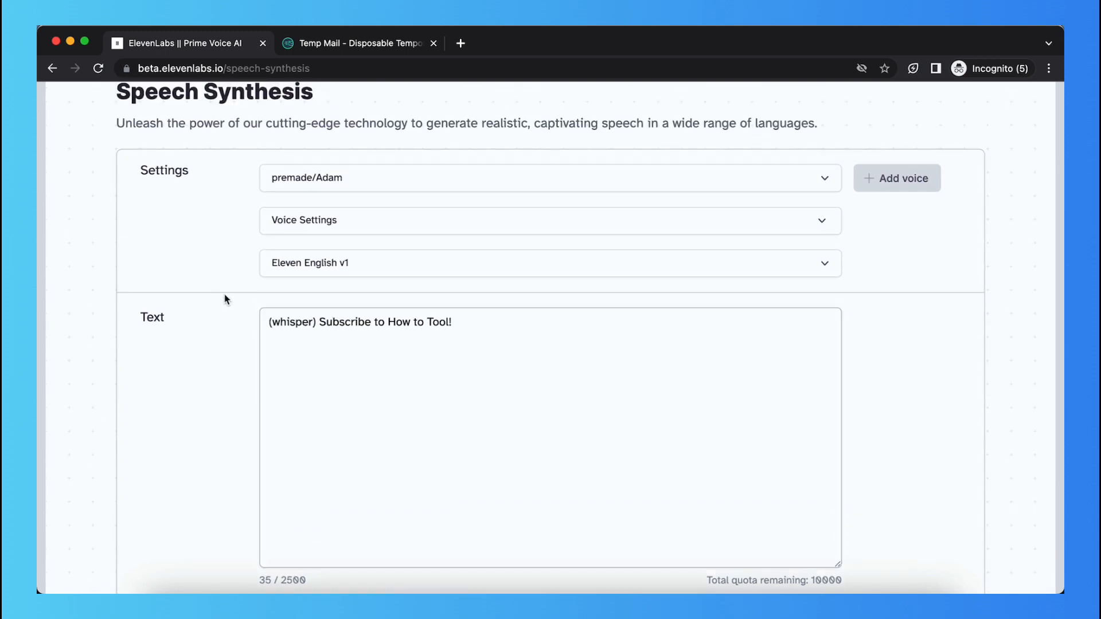
pyautogui.scroll(3)
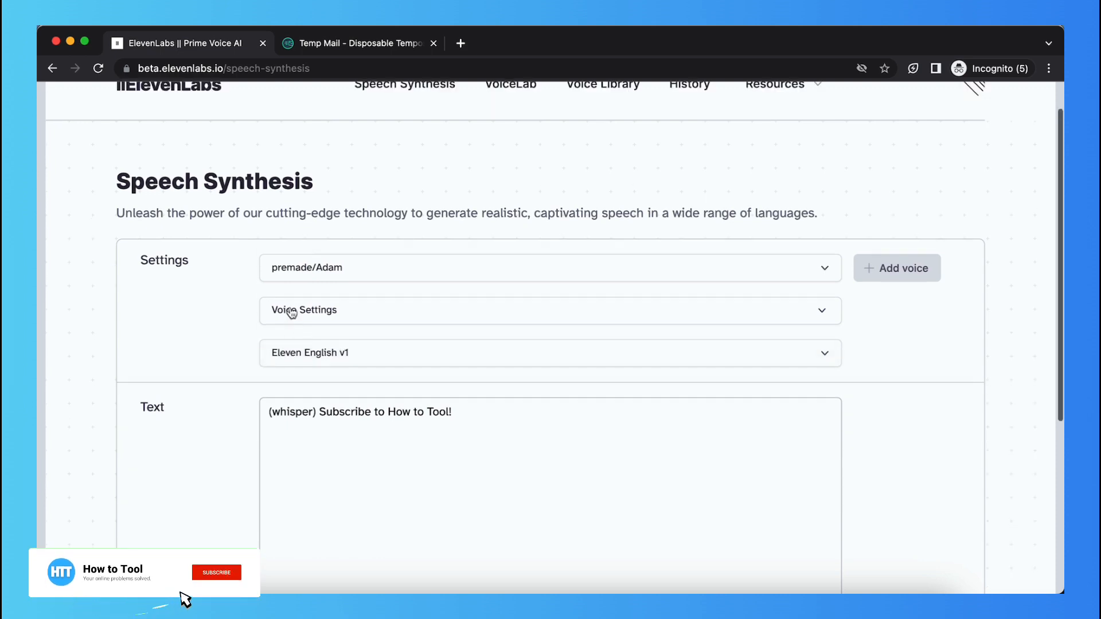
pyautogui.scroll(3)
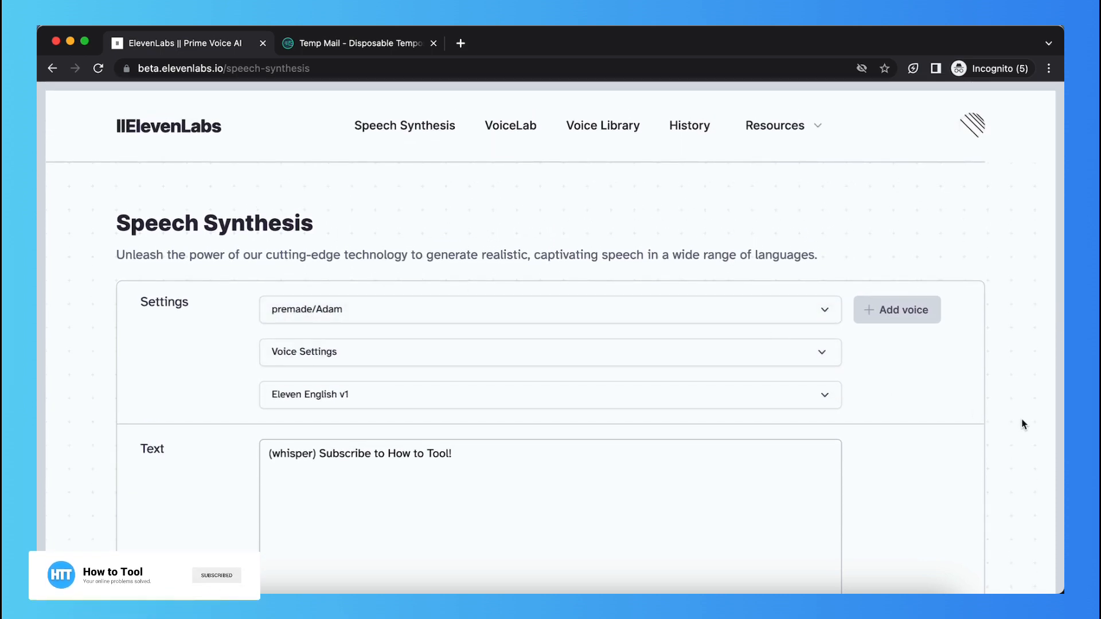